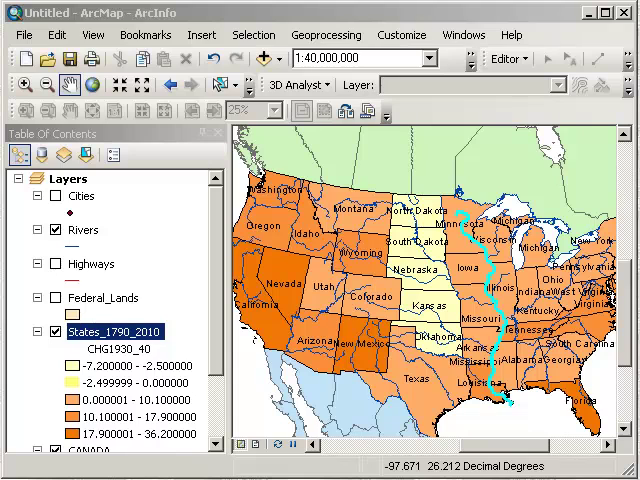
mouse_move(335, 310)
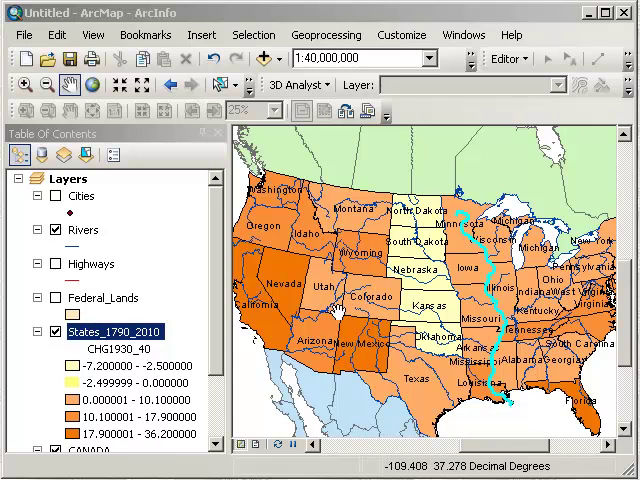
mouse_move(418, 272)
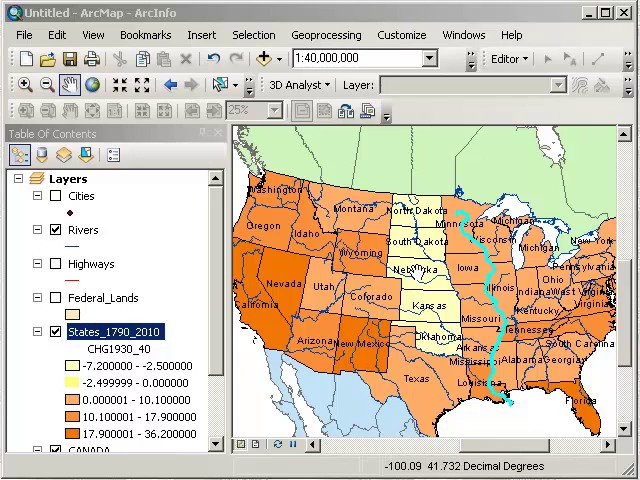
mouse_move(408, 270)
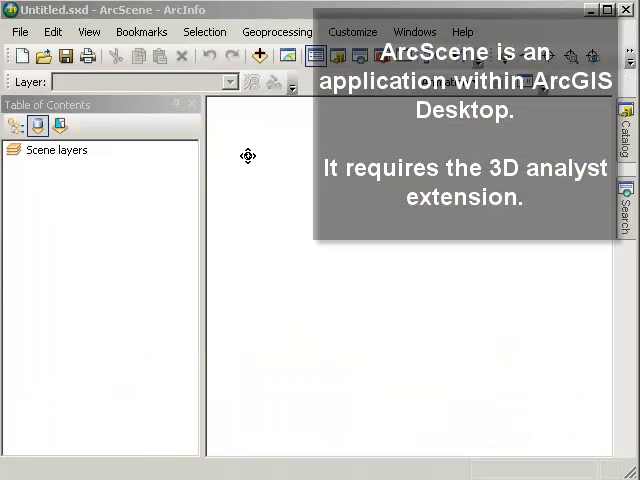
mouse_move(178, 157)
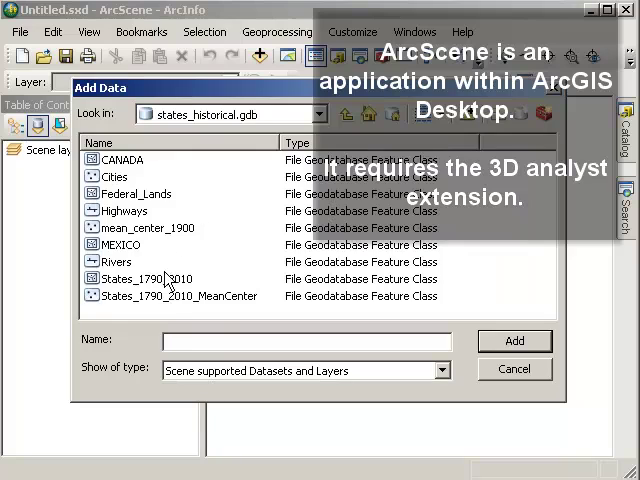
Select States_1790_2010 in states_historical.gdb and add it to the scene
click(159, 279)
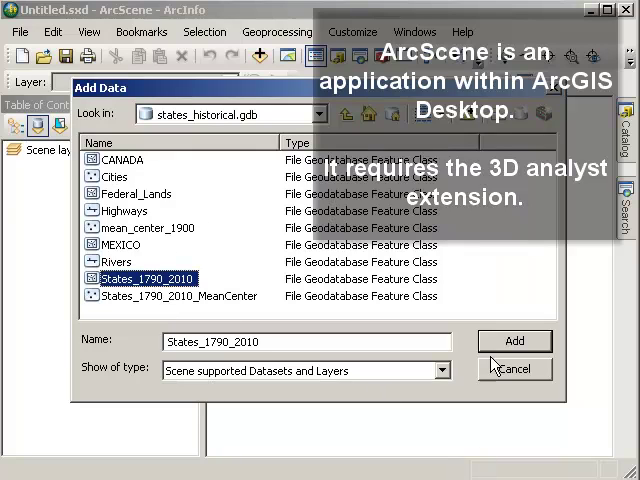
click(514, 340)
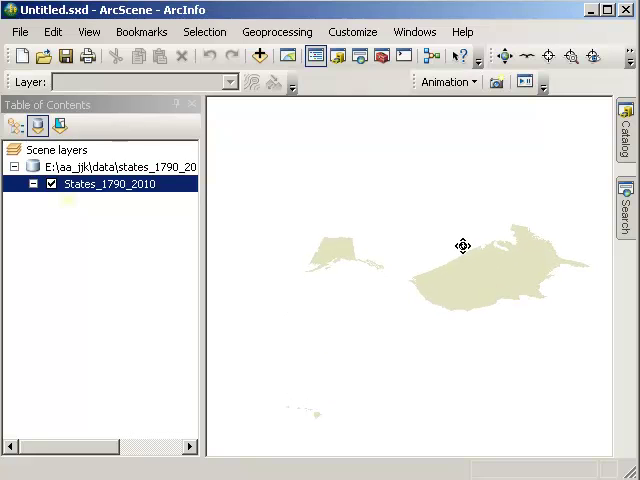
Symbolize States_1790_2010 with graduated colors on Pop2010 in five Natural Breaks classes
double_click(111, 184)
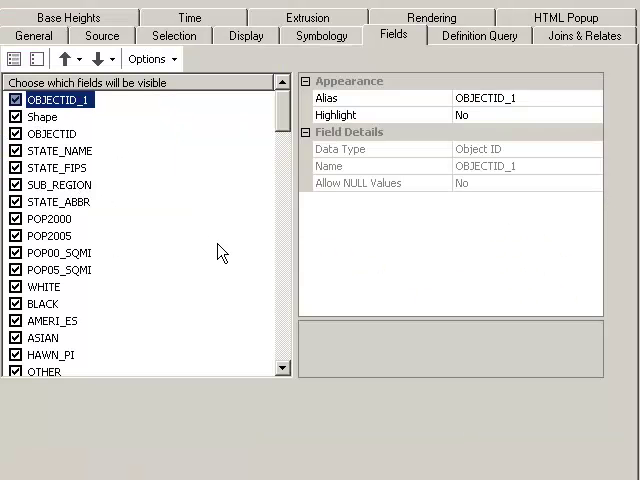
mouse_move(292, 44)
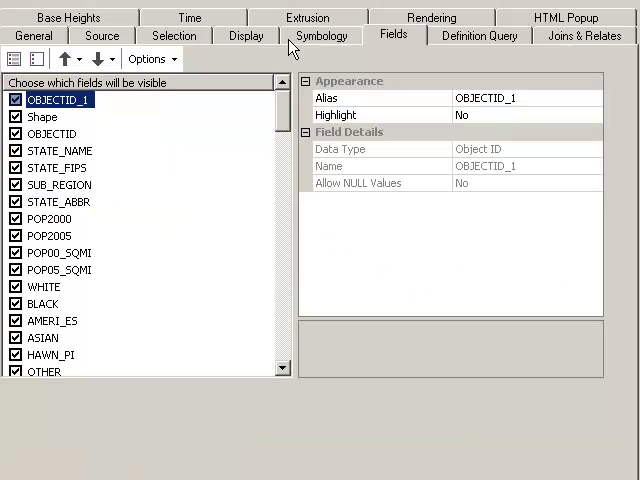
click(321, 34)
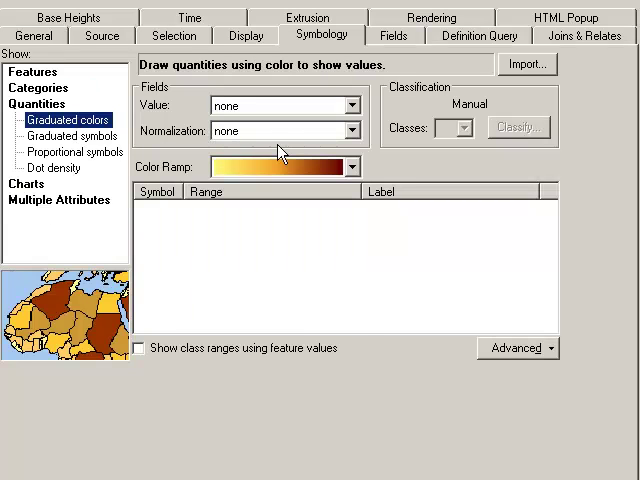
click(350, 105)
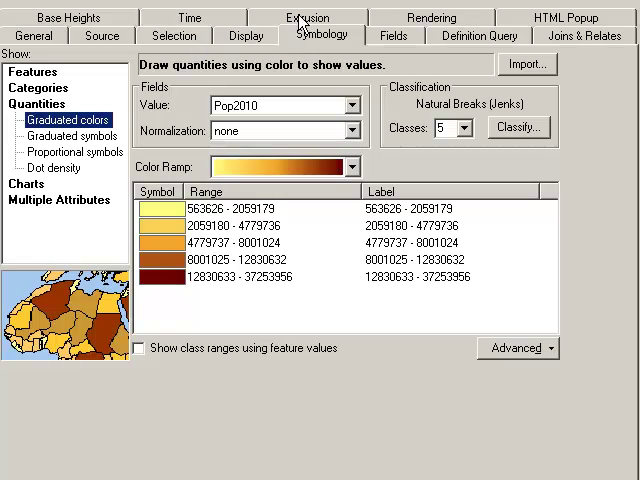
Enable Extrude features on the states with a height expression using Pop2010
click(307, 16)
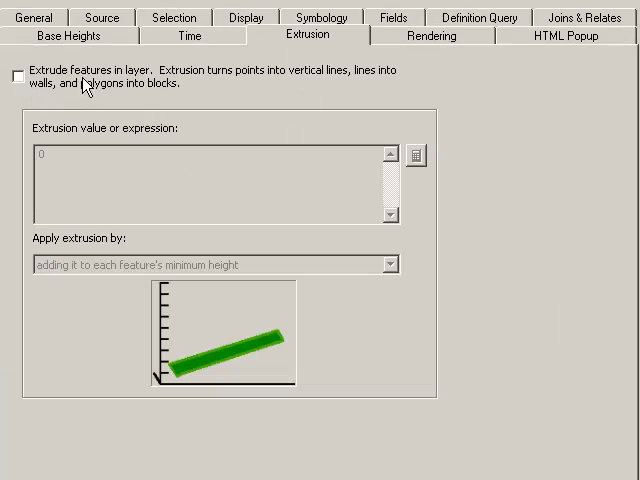
mouse_move(400, 88)
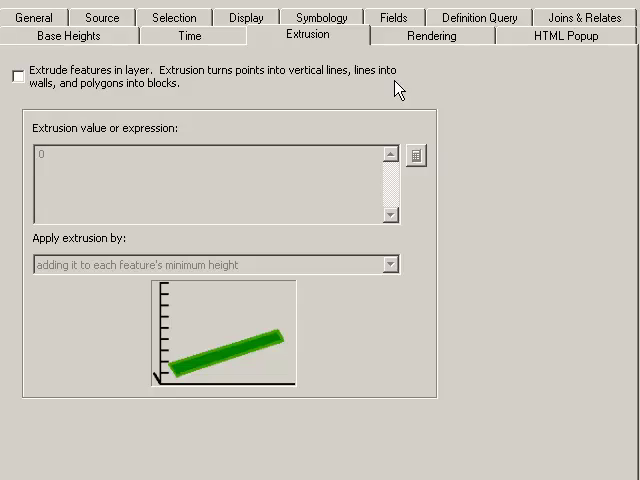
mouse_move(30, 95)
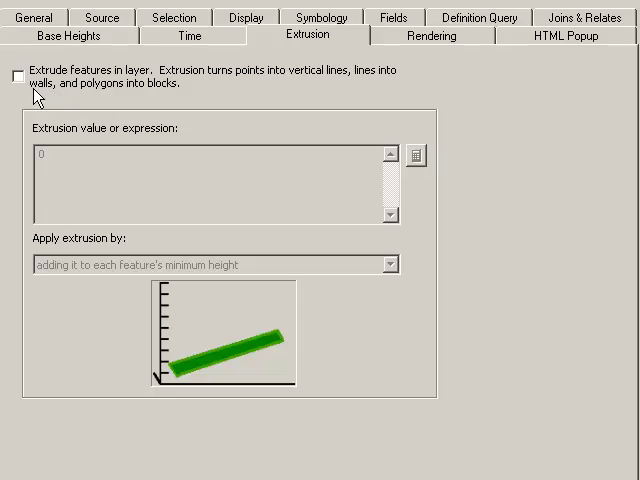
click(17, 74)
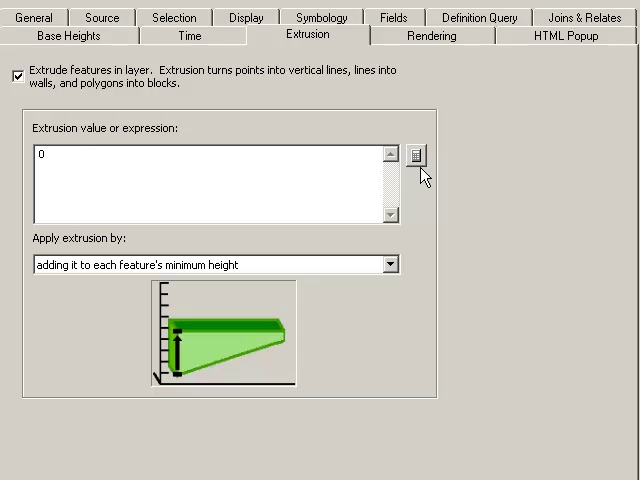
click(417, 155)
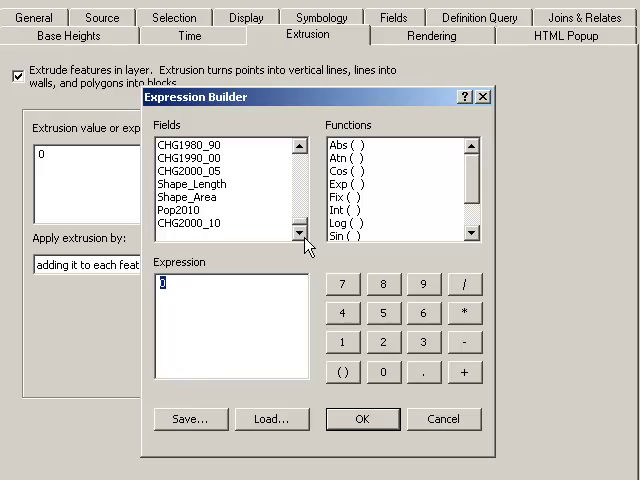
double_click(185, 211)
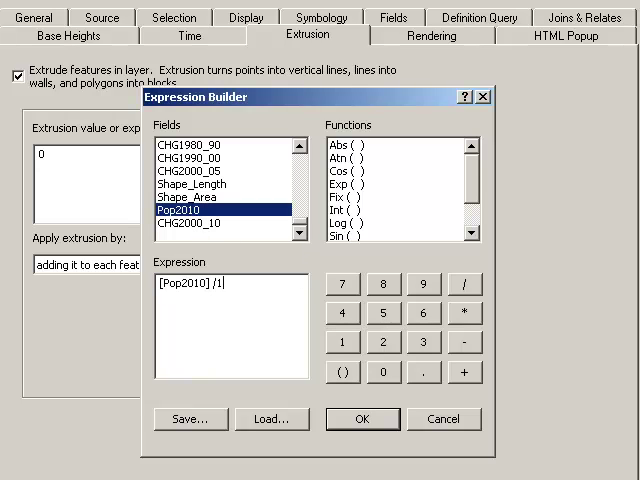
click(362, 419)
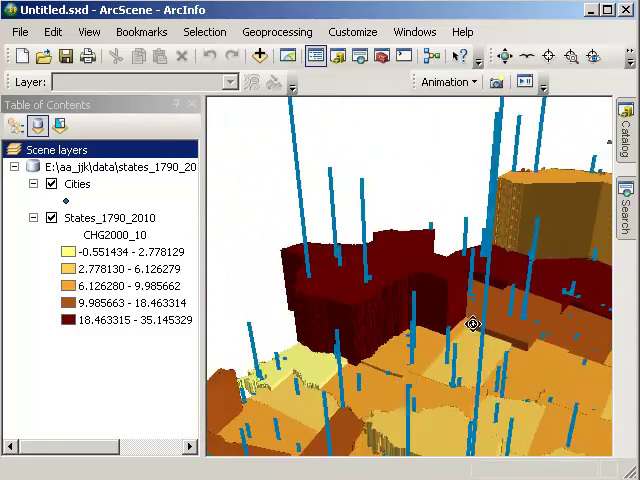
Orbit the scene to inspect the extruded state blocks from several angles, including lower views
drag(473, 323, 387, 327)
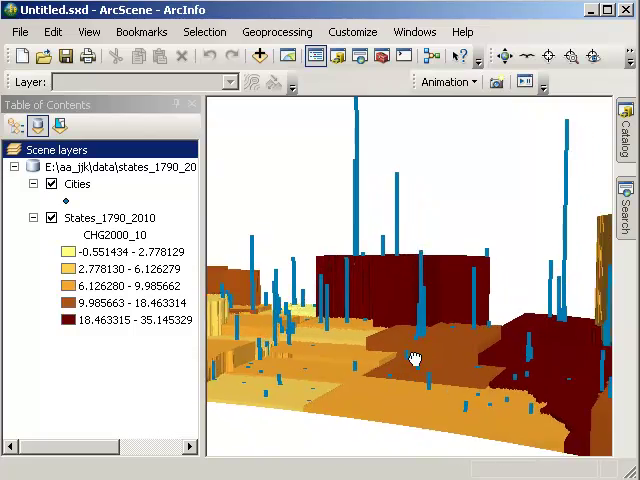
drag(415, 358, 438, 370)
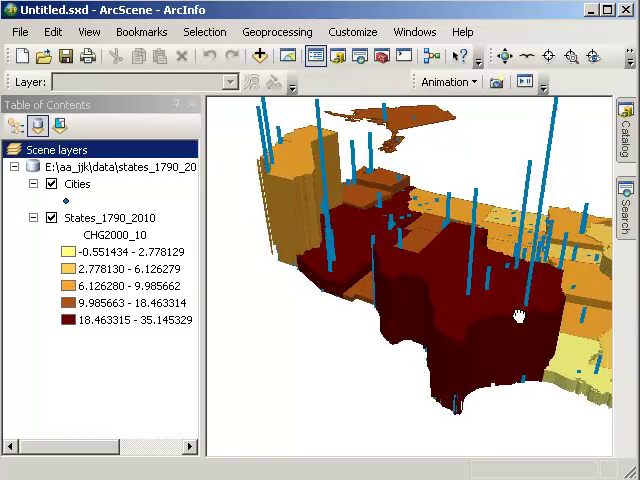
drag(518, 316, 475, 316)
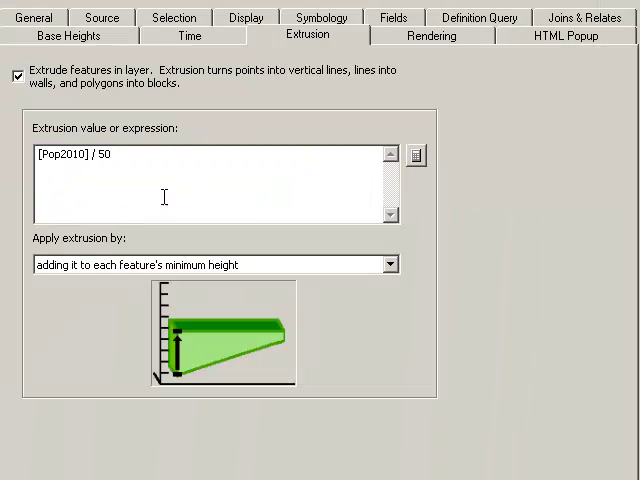
Review the states' CHG2000_10 graduated-colour classes on the Symbology tab
click(321, 34)
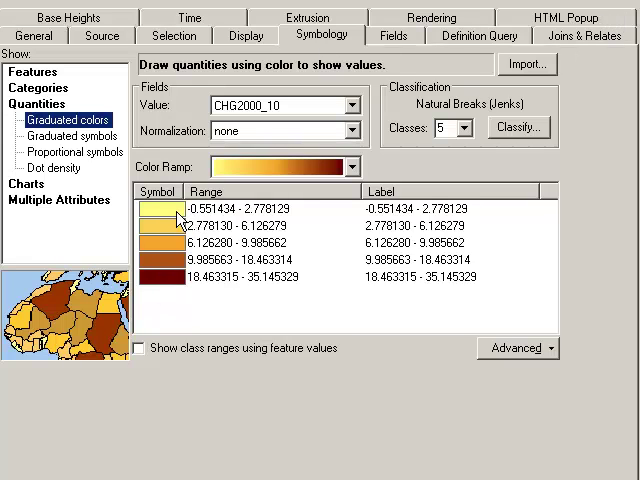
mouse_move(322, 35)
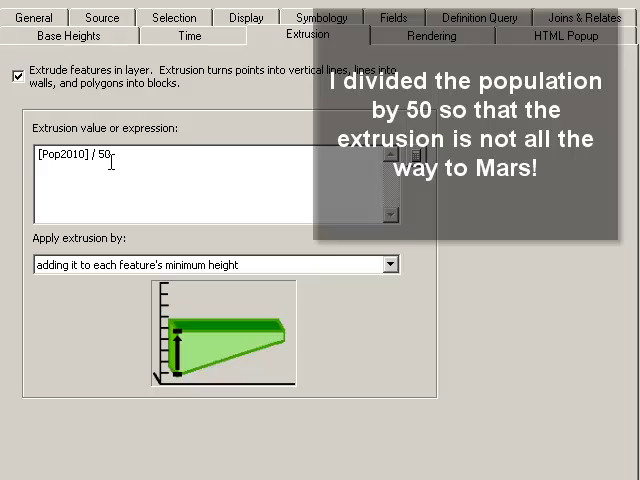
mouse_move(513, 63)
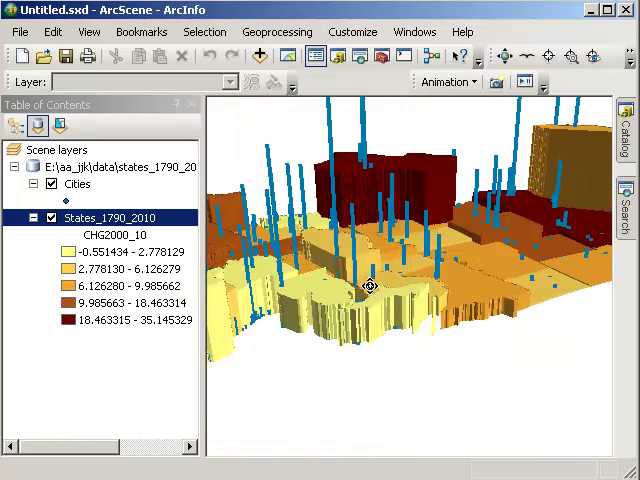
drag(370, 287, 408, 330)
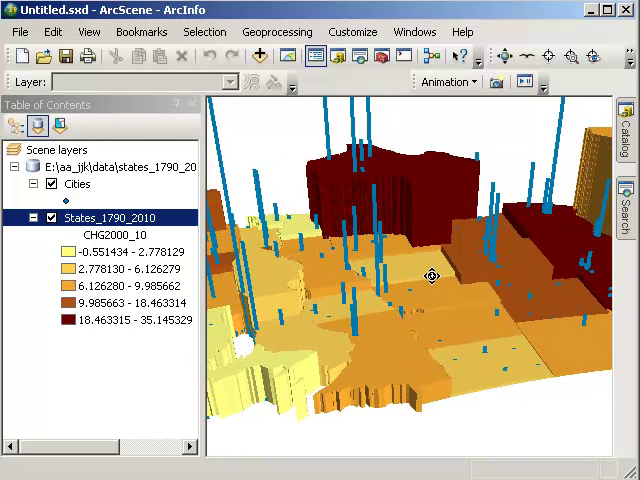
mouse_move(167, 240)
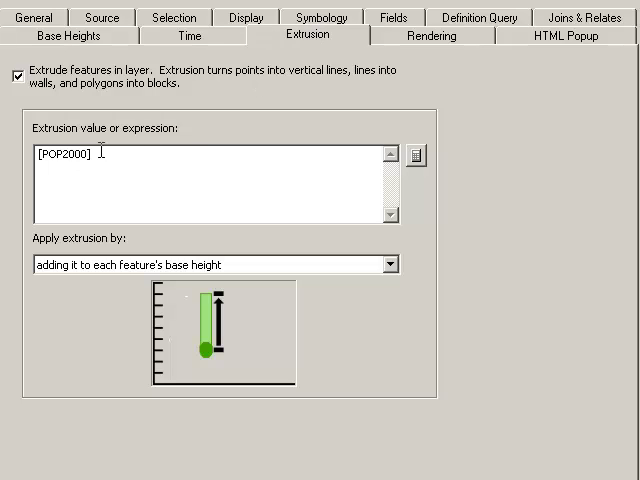
mouse_move(588, 20)
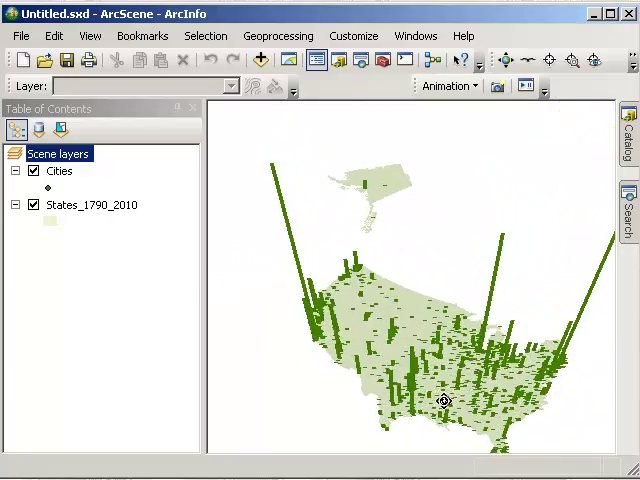
Orbit the scene around the city bars
drag(445, 400, 382, 402)
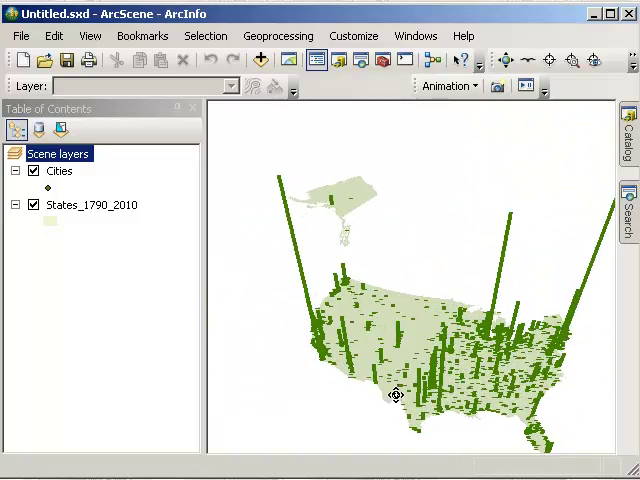
drag(395, 395, 445, 343)
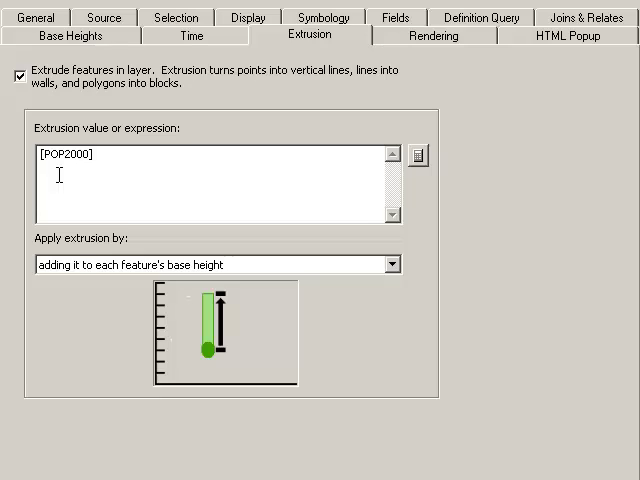
mouse_move(260, 75)
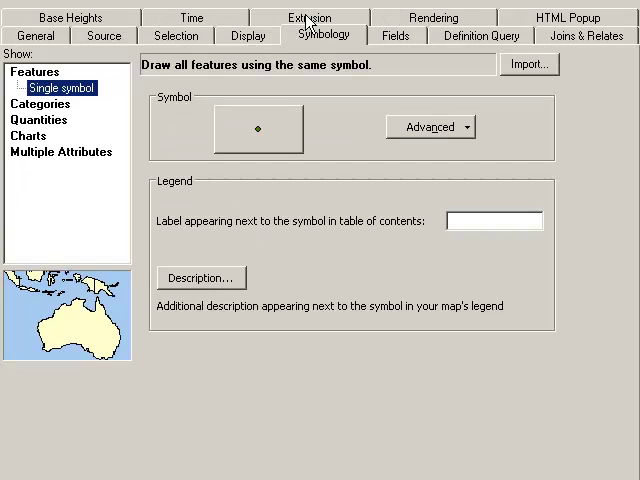
mouse_move(63, 125)
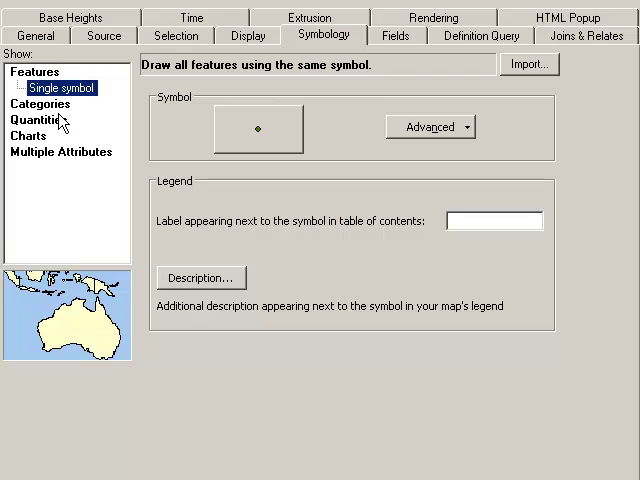
mouse_move(55, 120)
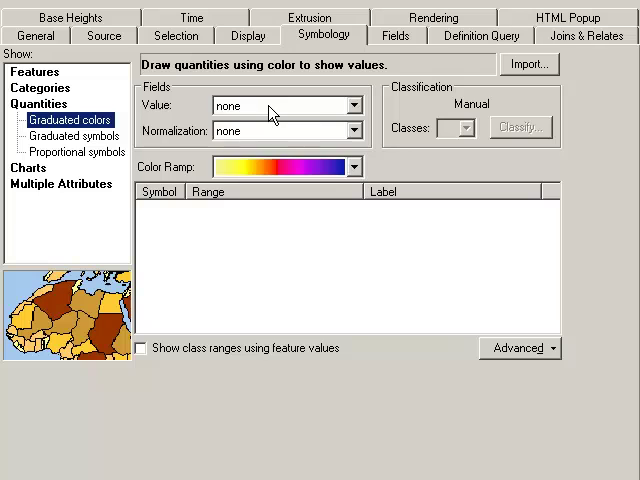
Color cities by AGE_5_17 normalized by POP2000 and adjust the class symbol options
click(354, 105)
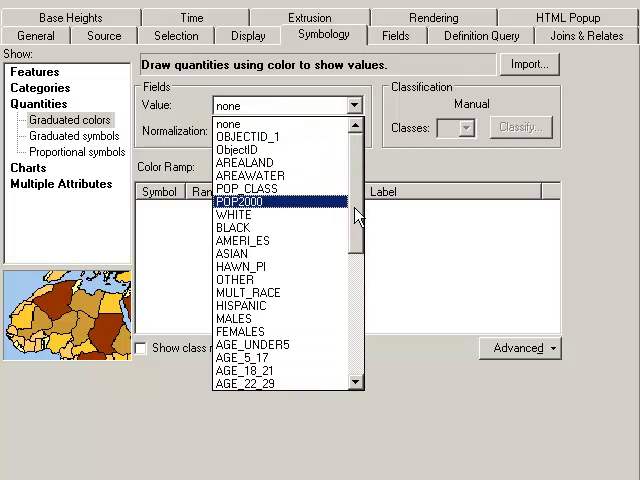
click(238, 358)
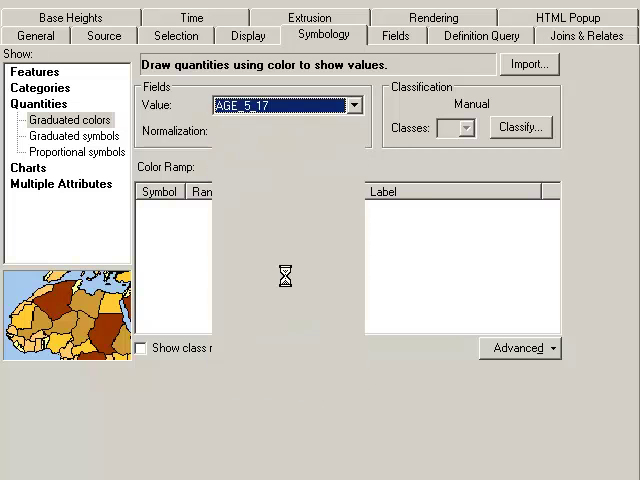
click(353, 130)
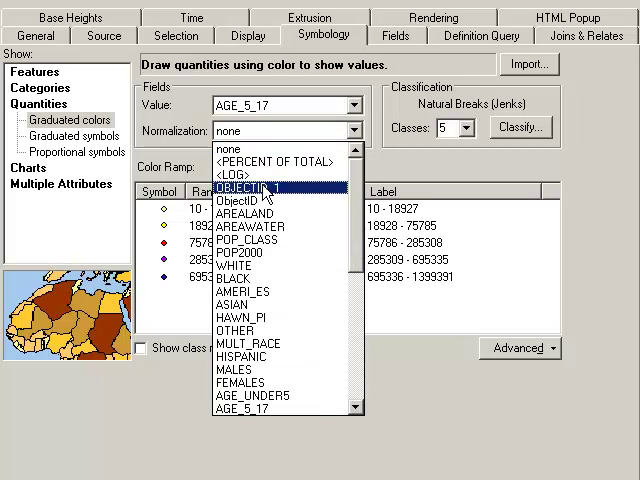
click(234, 251)
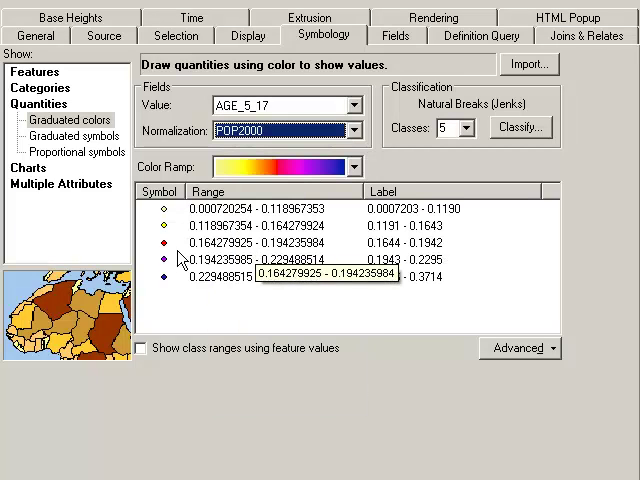
right_click(158, 192)
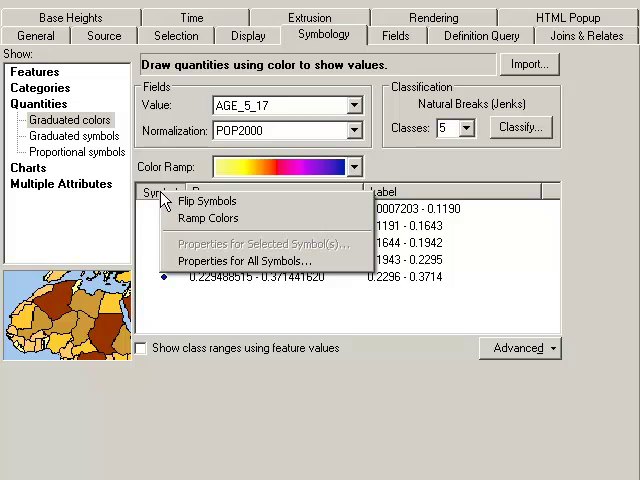
click(240, 260)
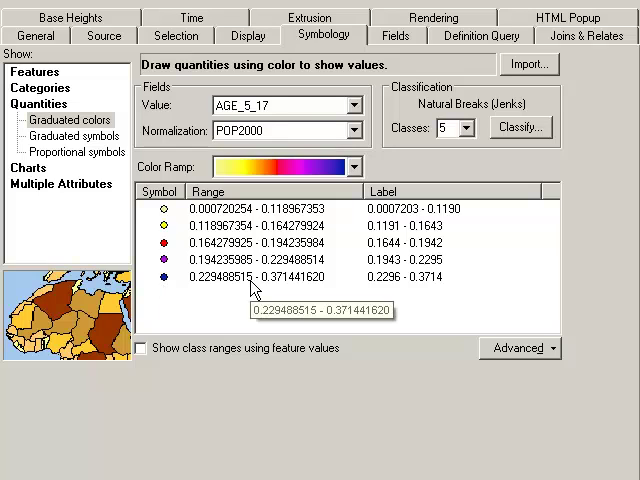
mouse_move(168, 240)
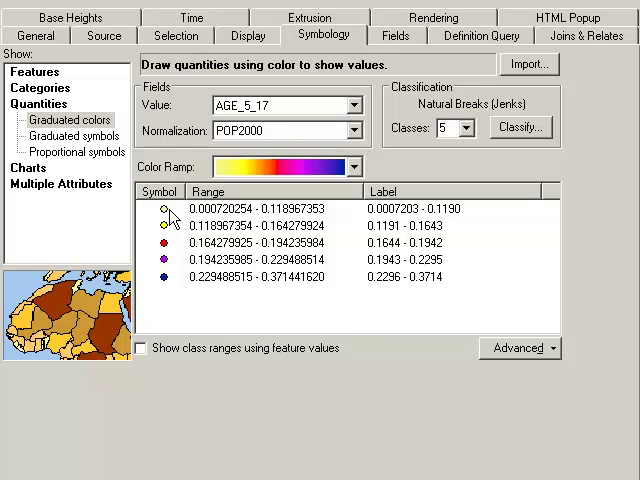
mouse_move(418, 426)
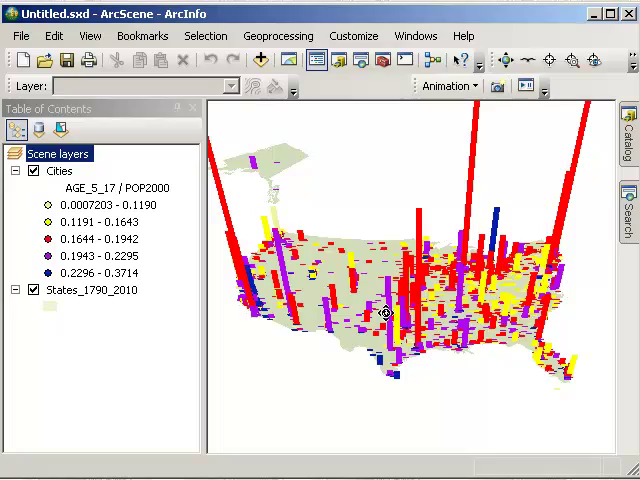
drag(400, 250, 410, 310)
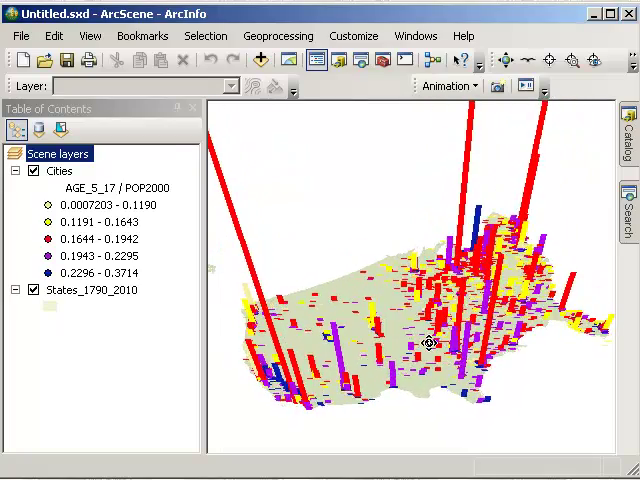
drag(430, 340, 400, 310)
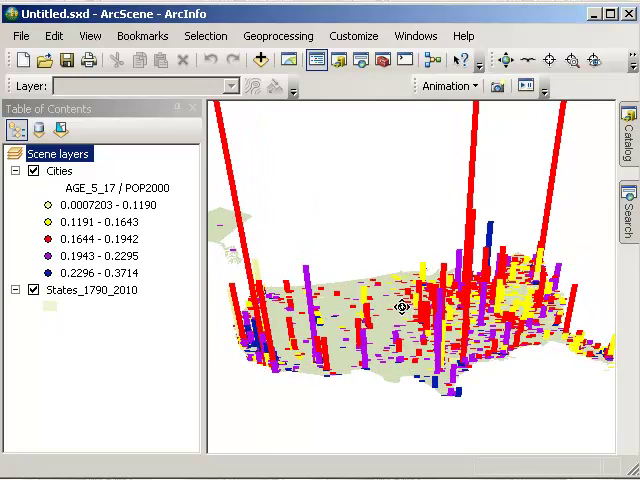
click(573, 61)
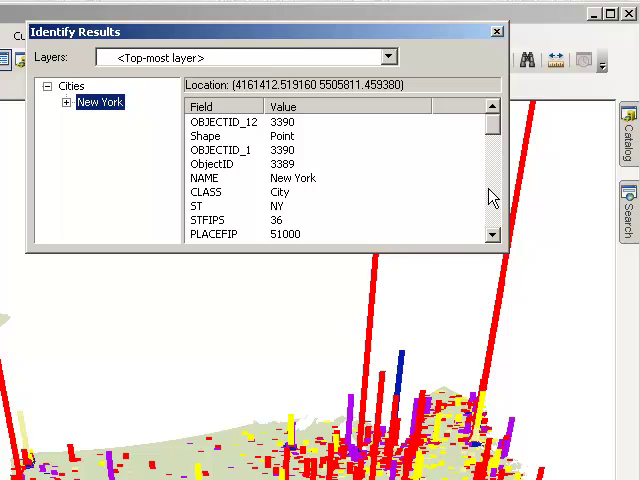
click(383, 309)
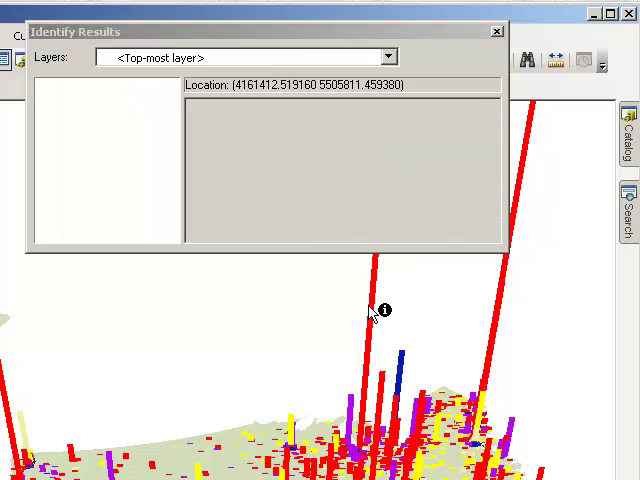
click(378, 318)
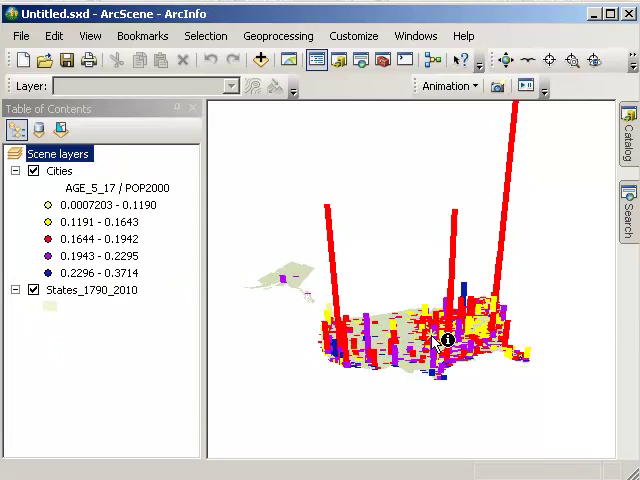
click(448, 340)
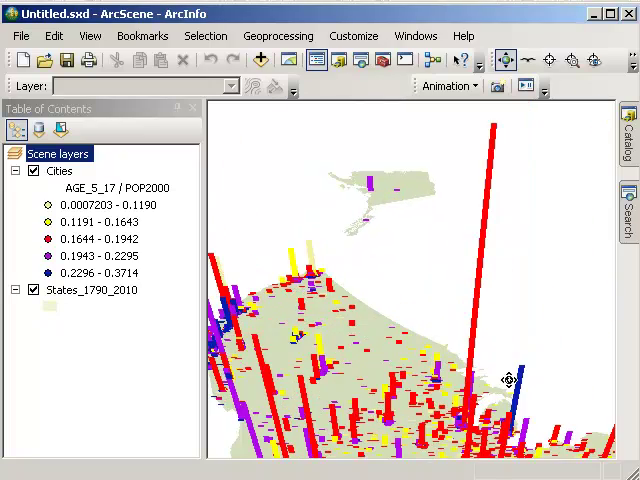
mouse_move(515, 395)
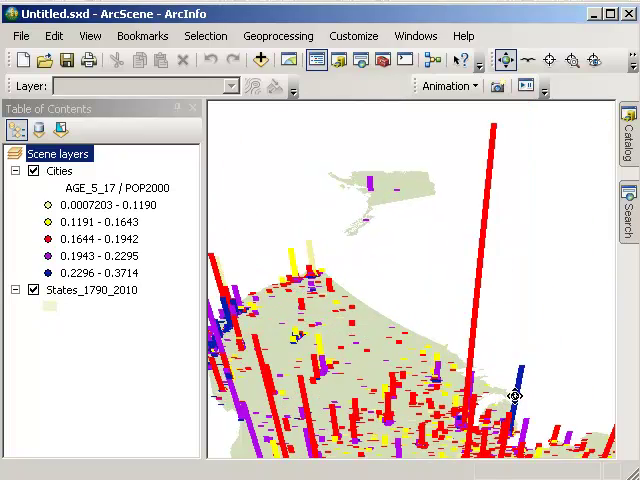
drag(515, 395, 332, 375)
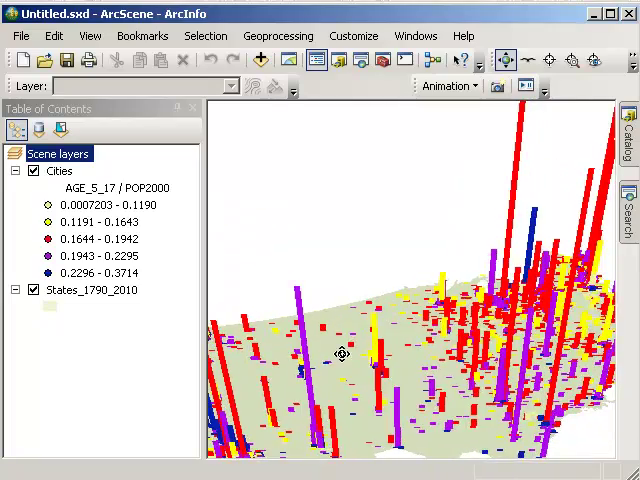
drag(340, 357, 308, 310)
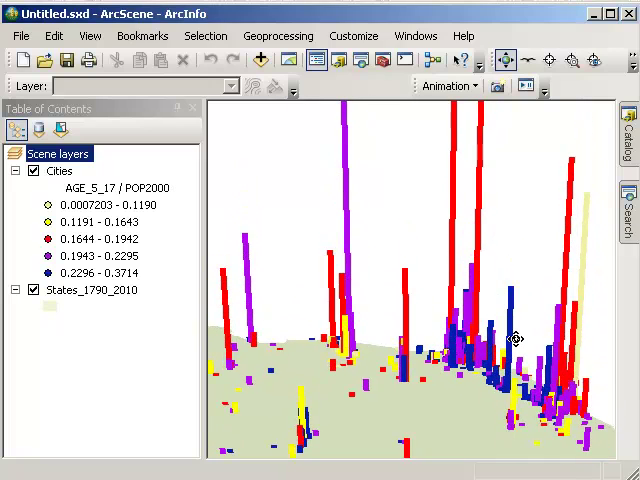
mouse_move(437, 350)
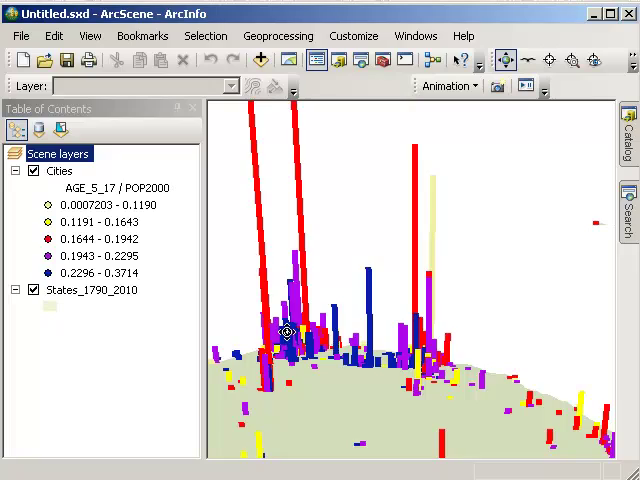
drag(285, 335, 460, 405)
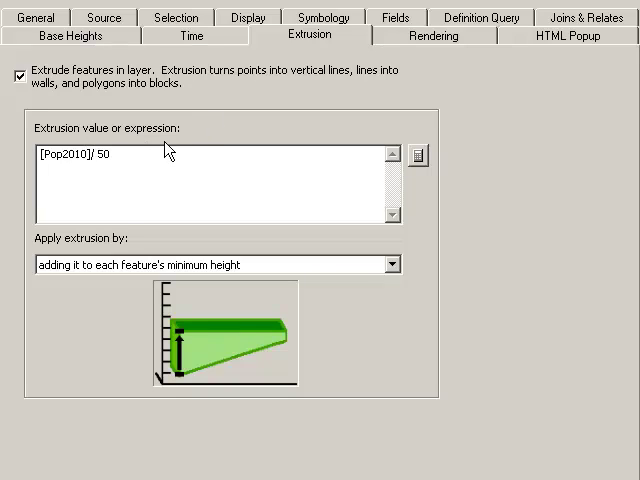
mouse_move(360, 22)
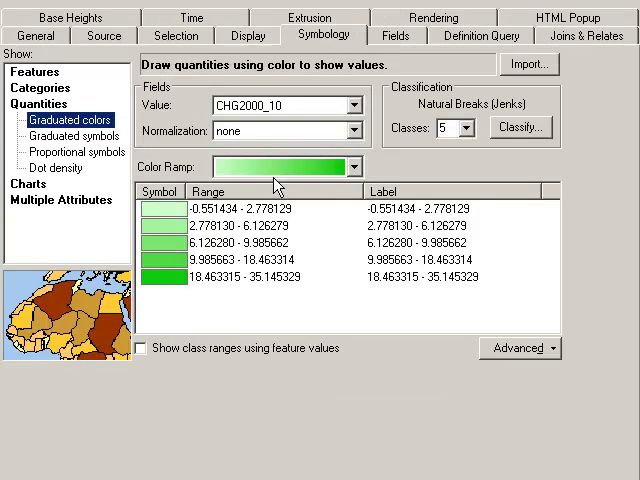
mouse_move(216, 300)
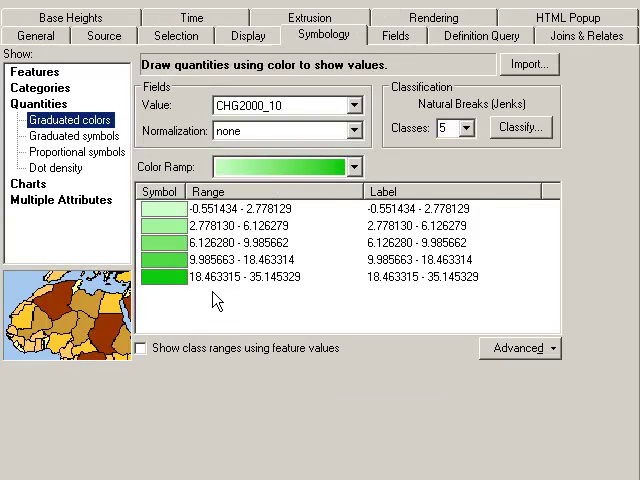
mouse_move(263, 123)
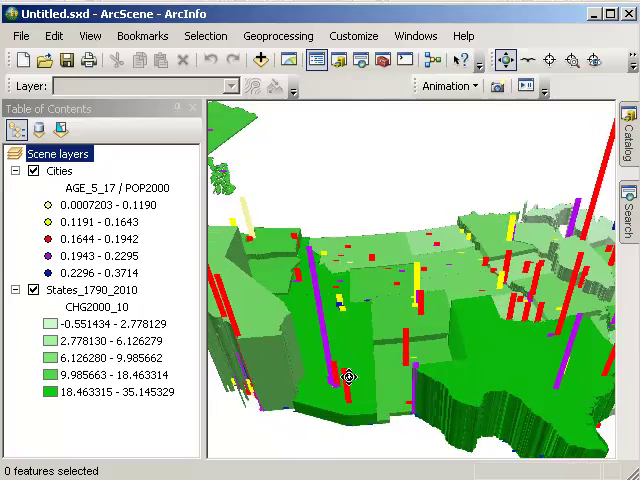
drag(350, 378, 434, 348)
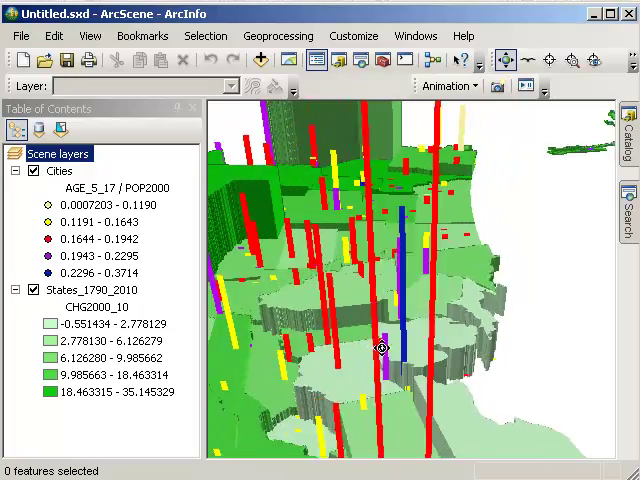
drag(380, 350, 388, 362)
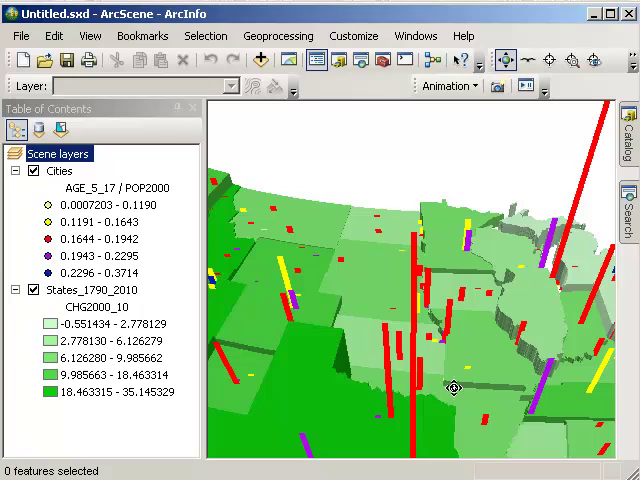
drag(450, 390, 390, 335)
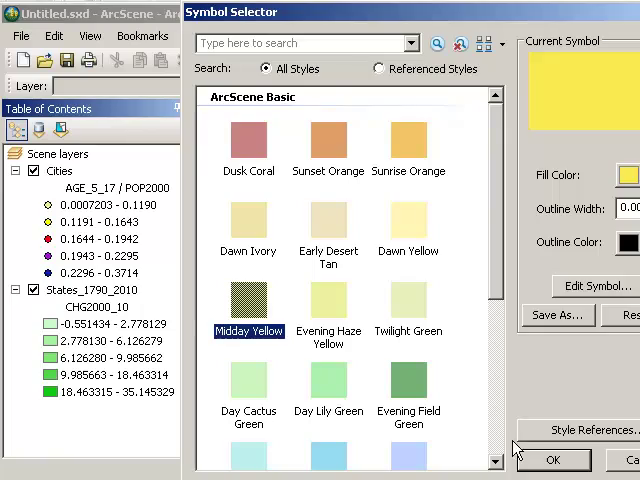
Set yellow for the lowest growth class and view the southern states
click(553, 460)
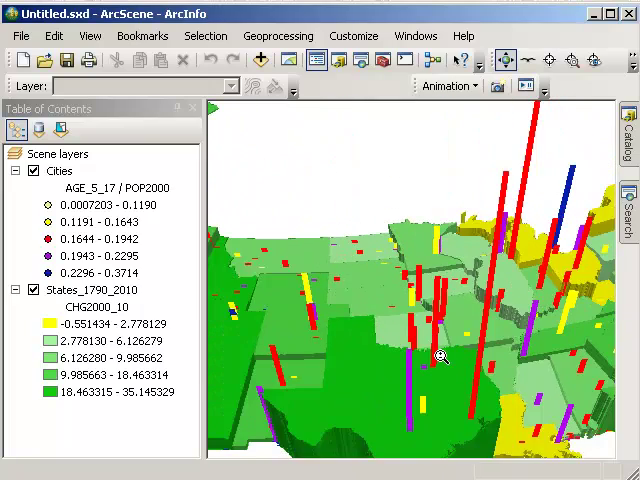
drag(440, 360, 435, 345)
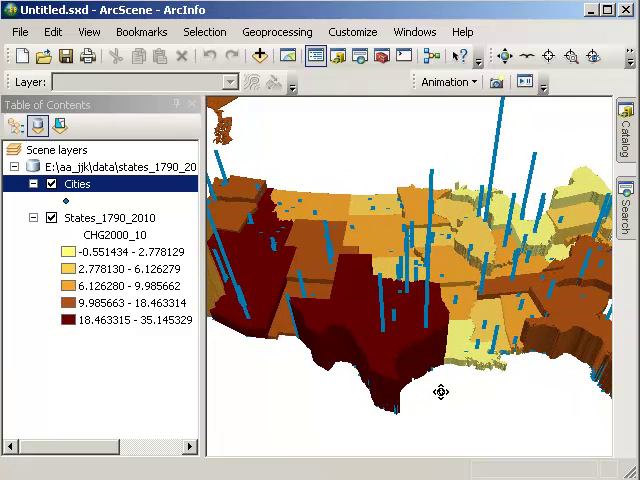
mouse_move(524, 375)
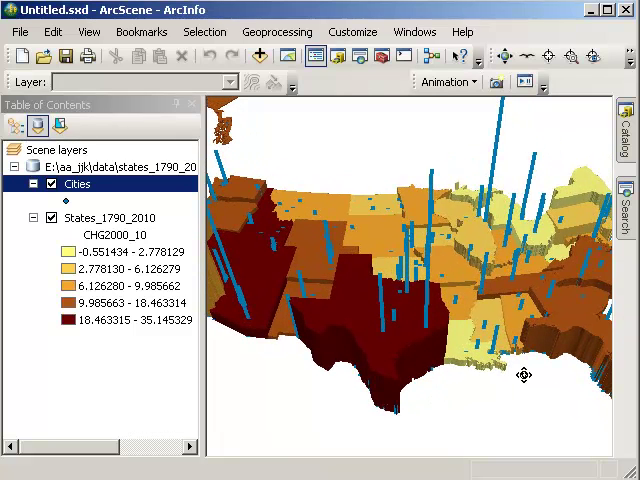